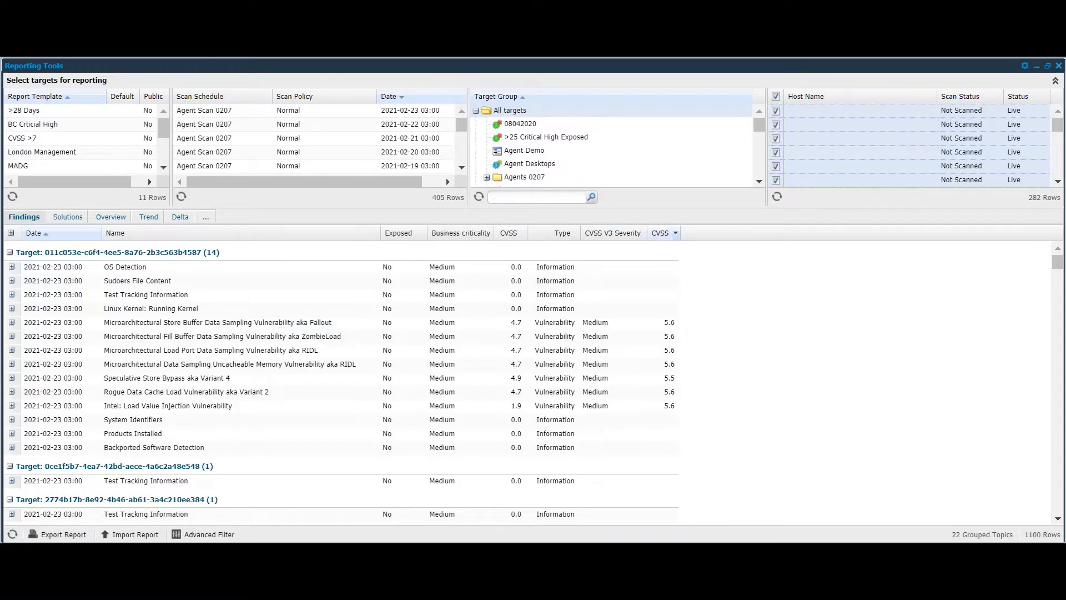
# - Add the Likelihood, Likelihood delta and Likelihood update date columns to the Findings table
pyautogui.click(674, 232)
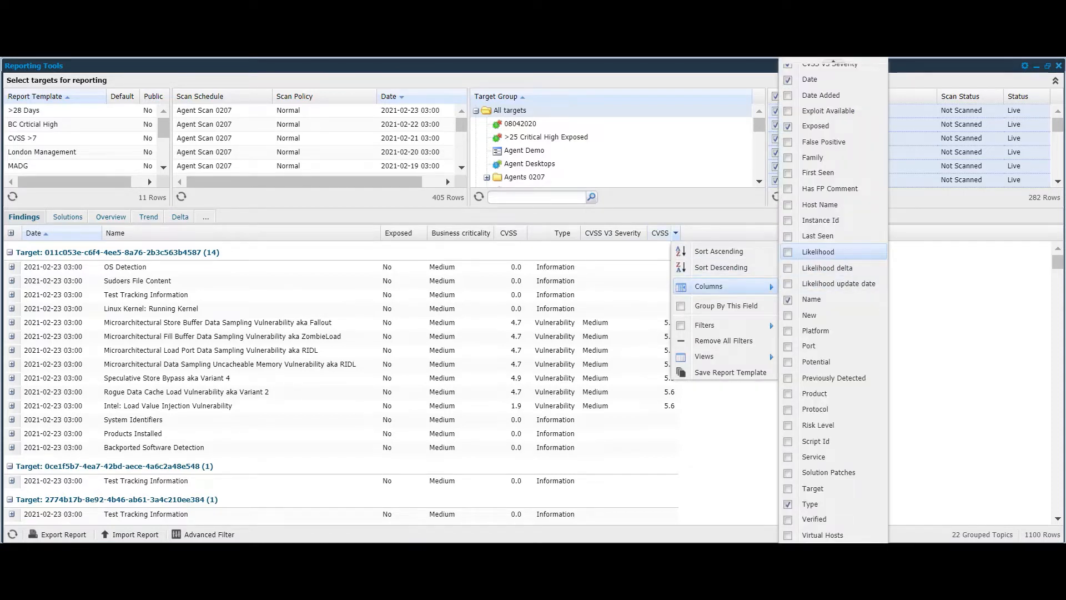
pyautogui.click(788, 252)
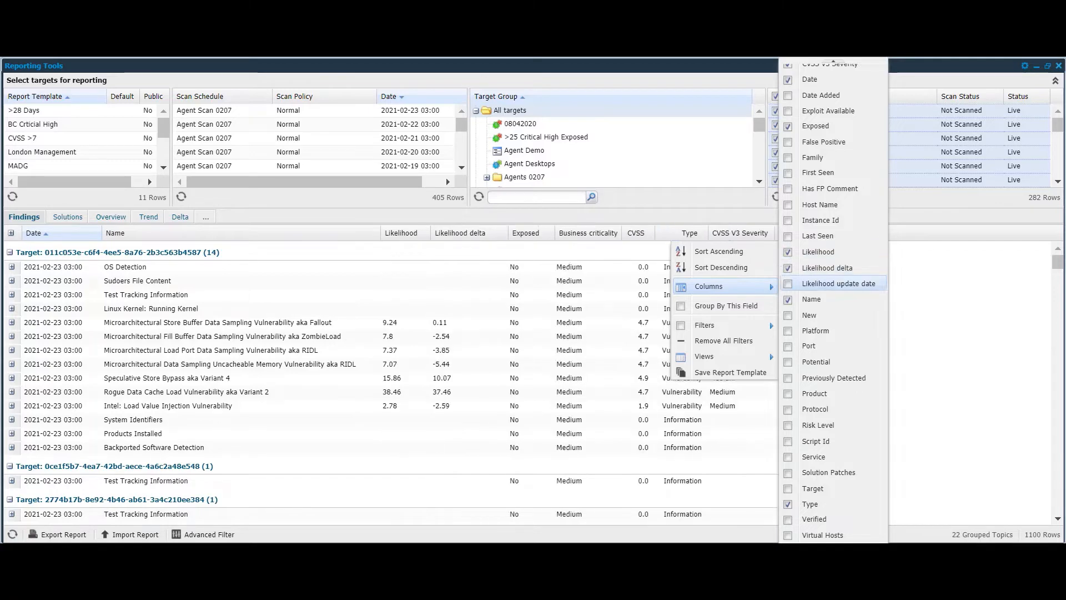
pyautogui.click(838, 283)
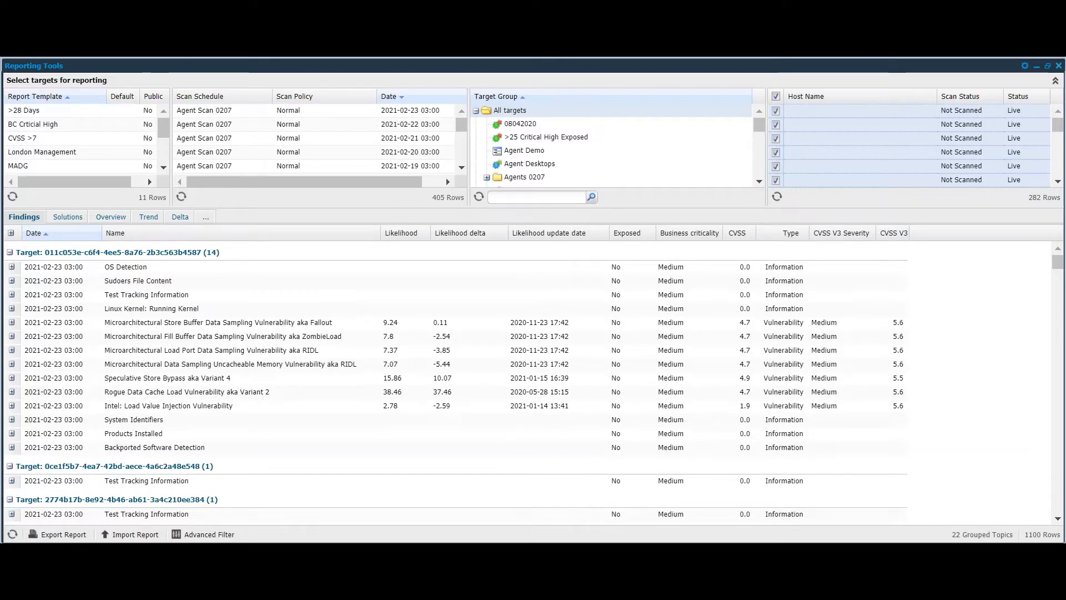
# - Filter the findings to Likelihood greater than 25 via the Likelihood column filter
pyautogui.click(401, 233)
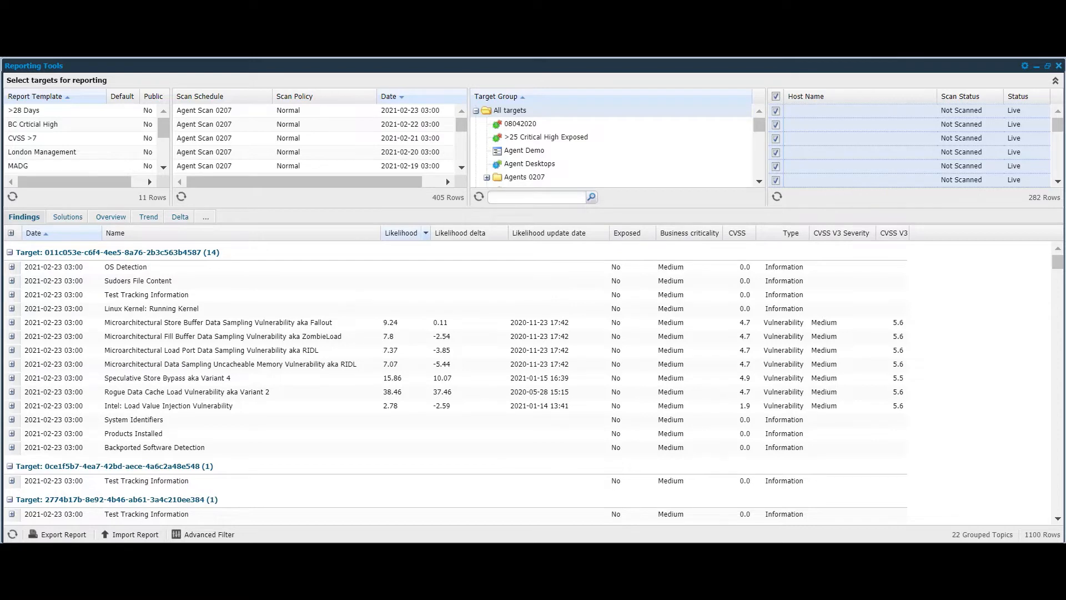
pyautogui.click(426, 232)
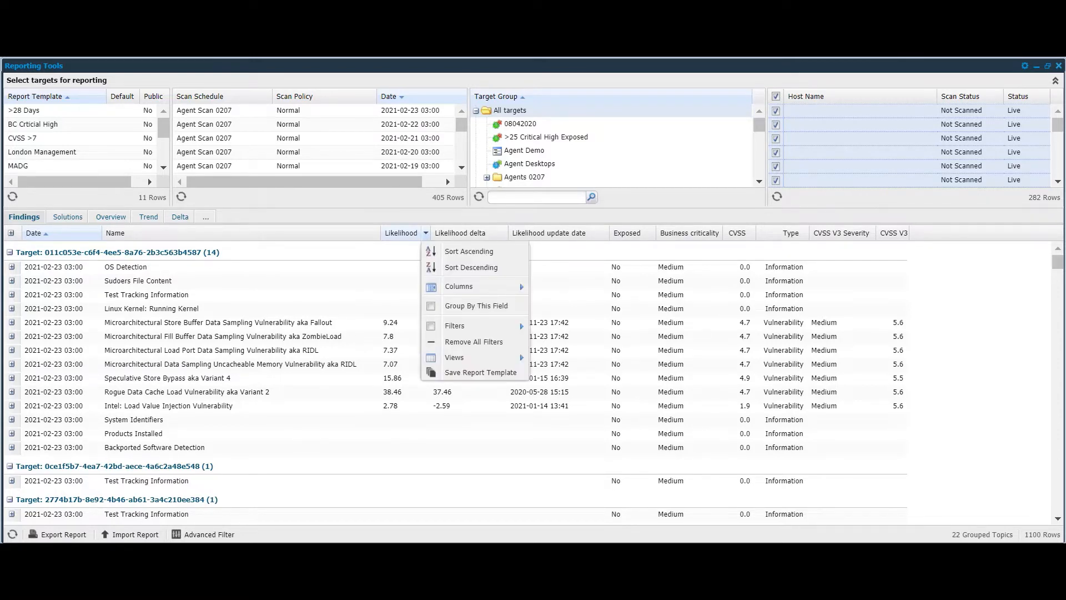
pyautogui.click(454, 326)
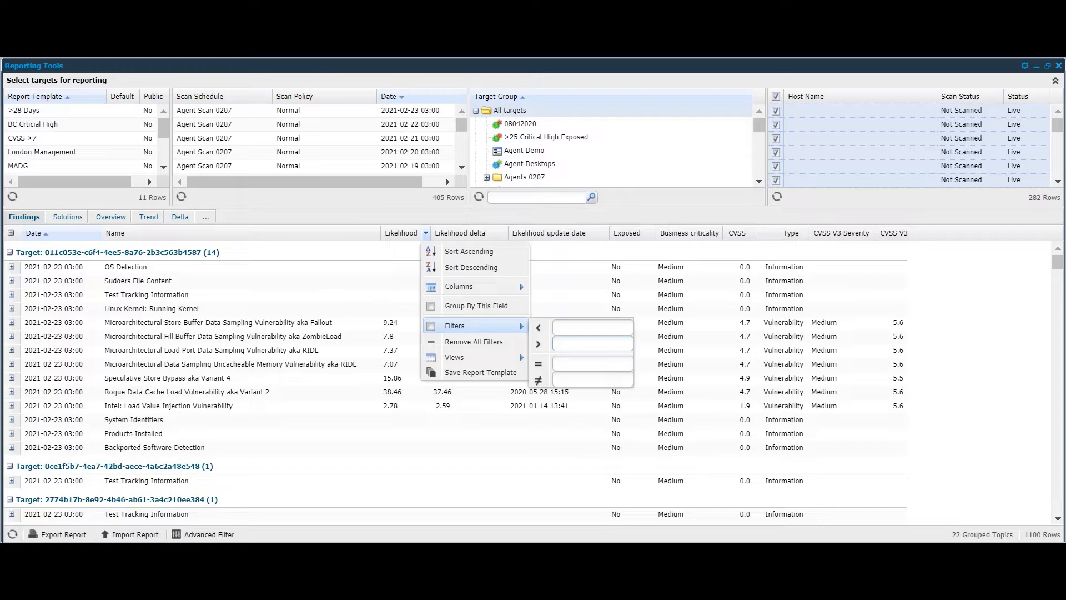
pyautogui.write('25')
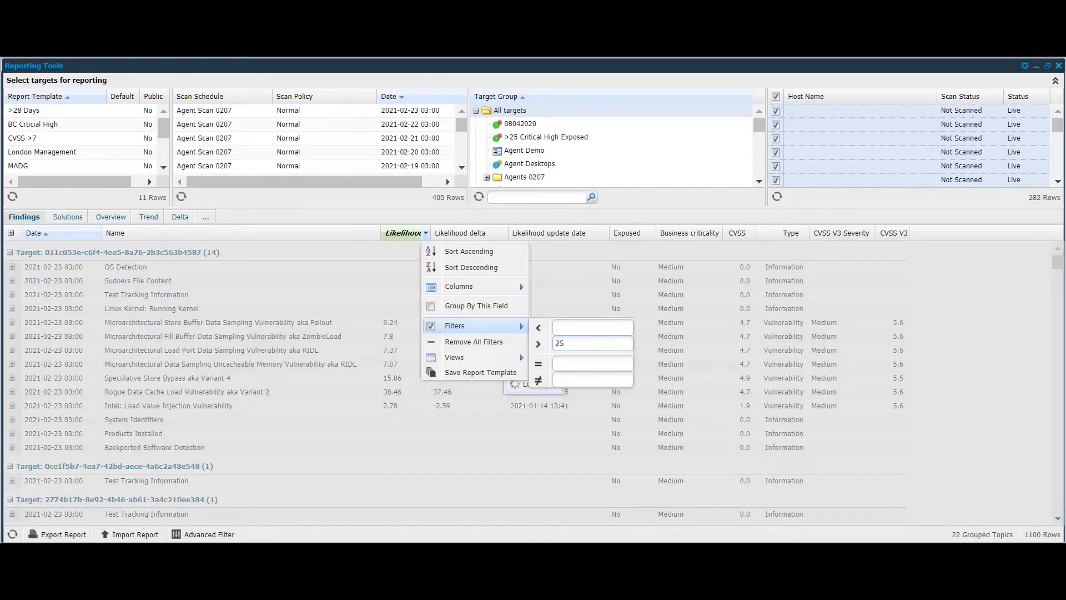
pyautogui.click(537, 343)
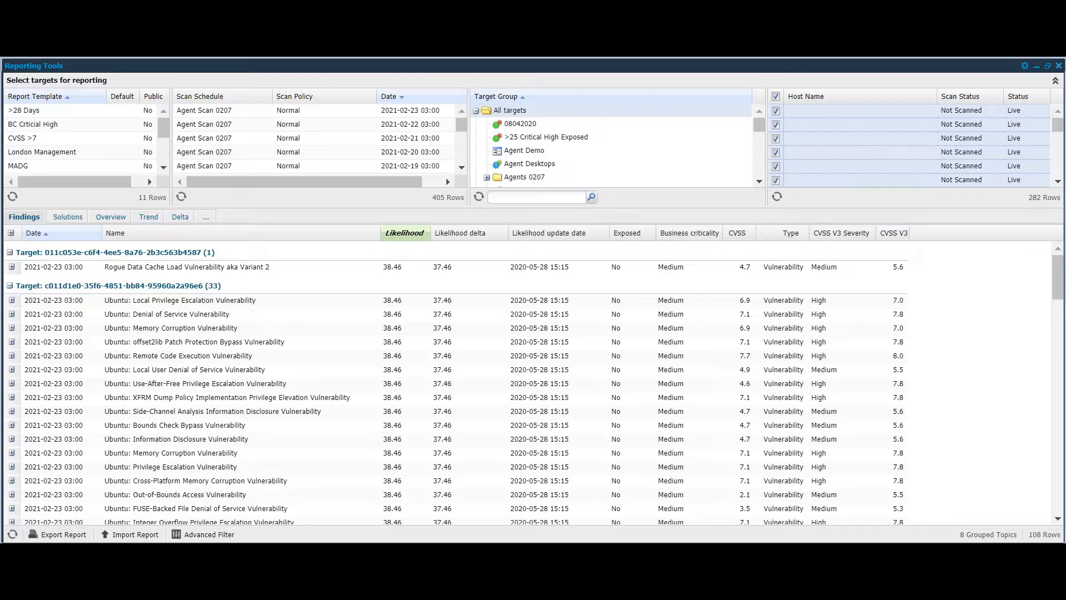
# - Show the Solutions view for the 108 findings with Likelihood above 25
pyautogui.click(68, 217)
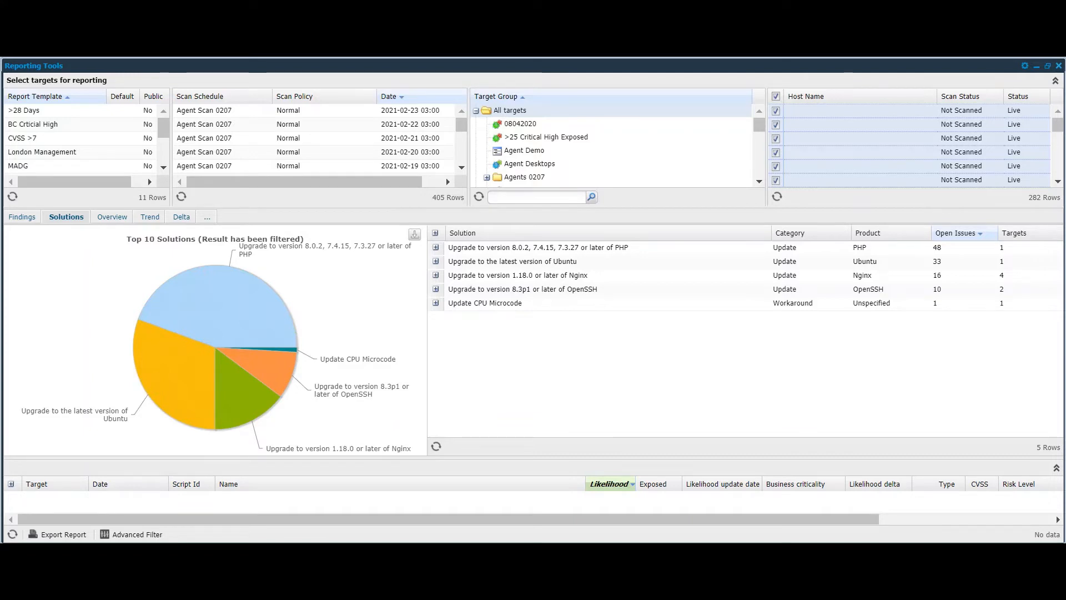
pyautogui.click(23, 216)
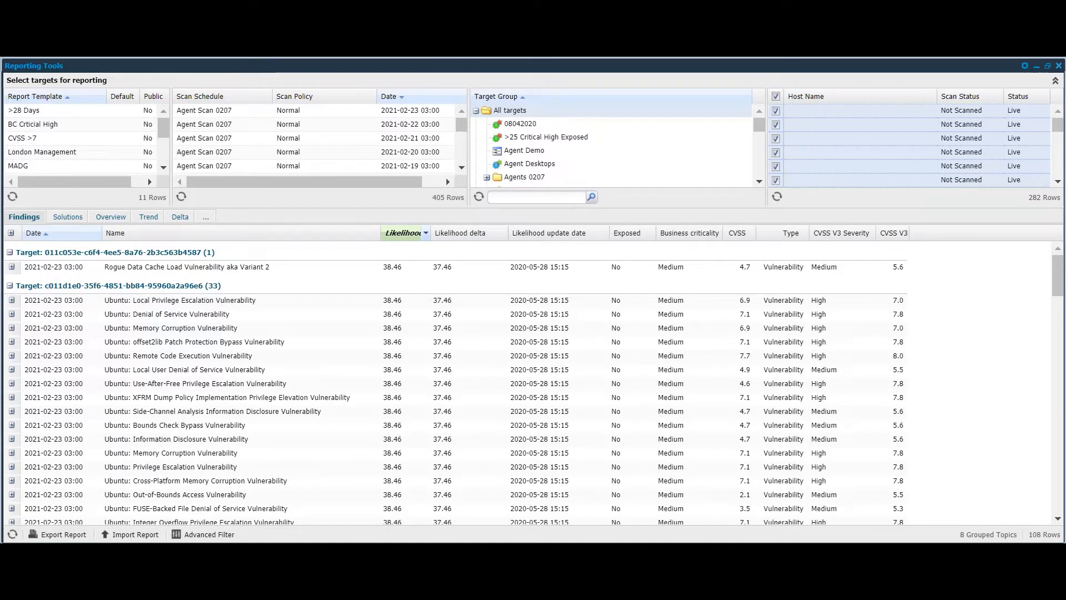
# - Save the filtered view as a public report template named >25 and load it
pyautogui.click(426, 232)
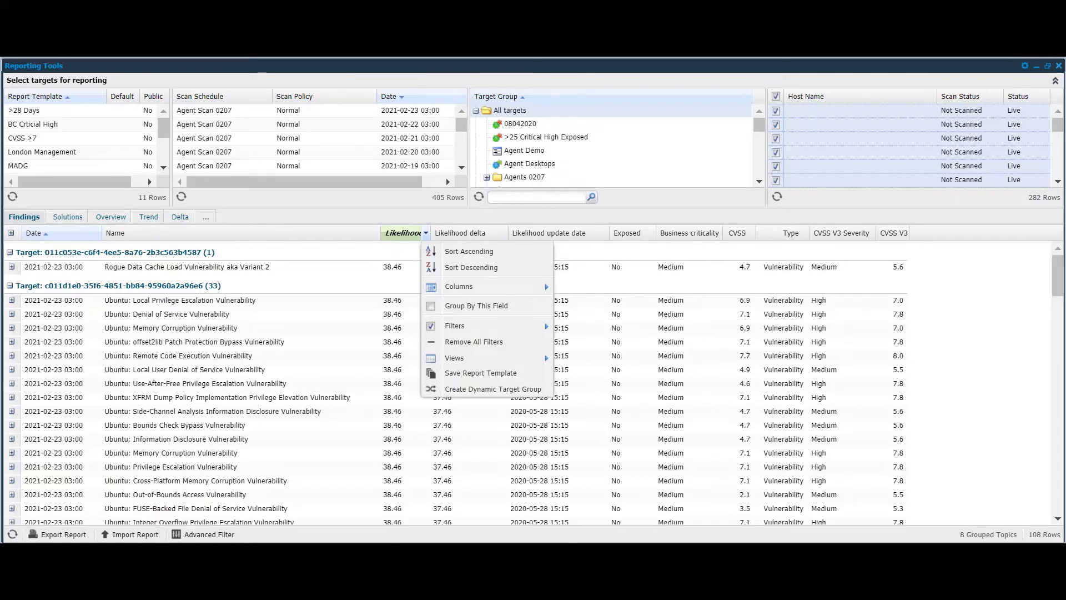
pyautogui.moveTo(480, 373)
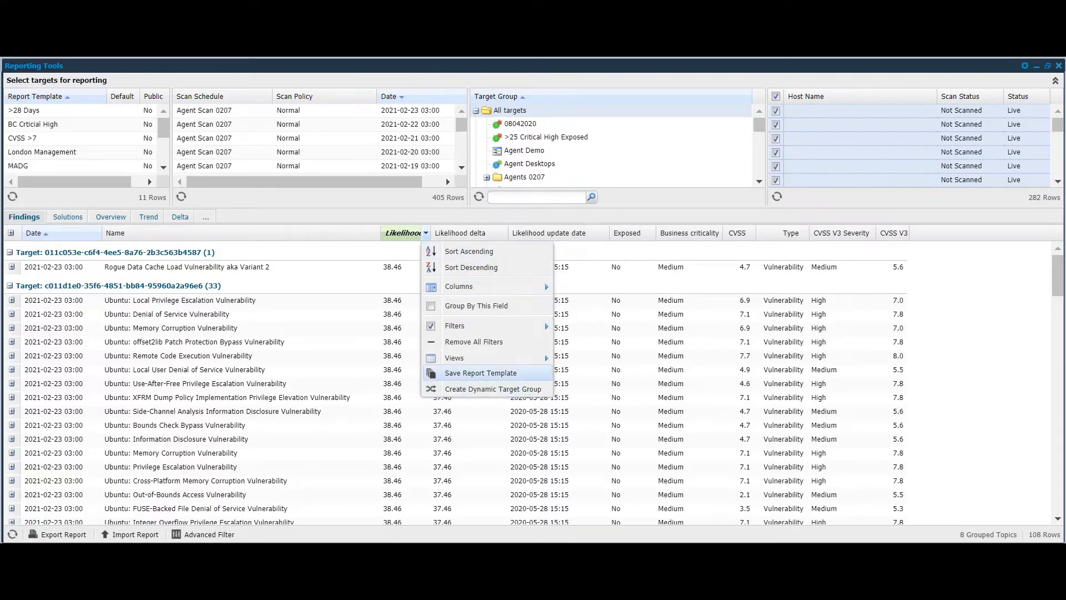
pyautogui.click(480, 373)
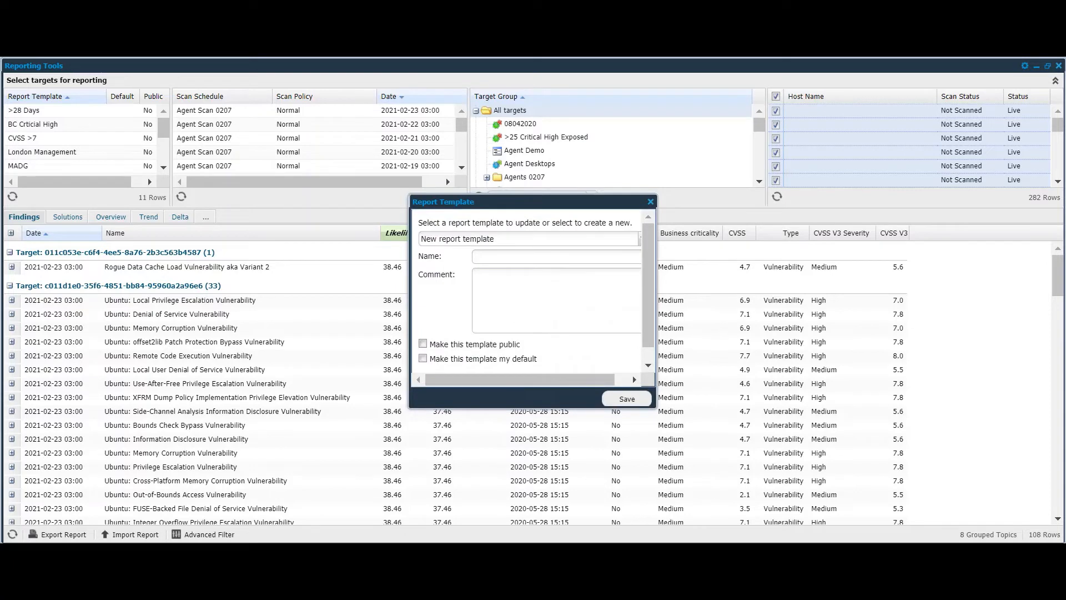
pyautogui.click(554, 257)
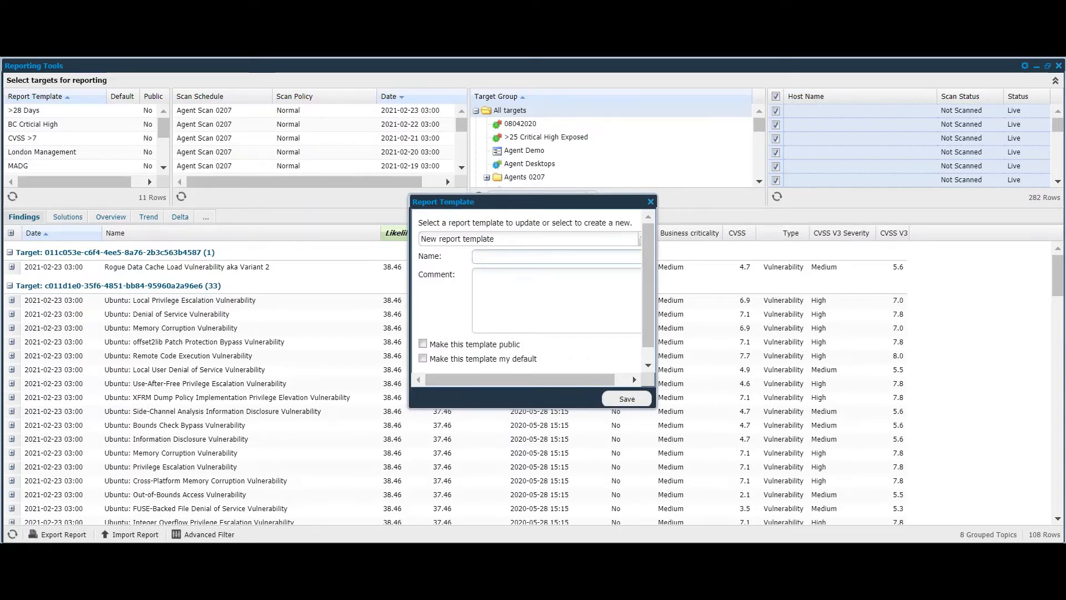
pyautogui.write('>25')
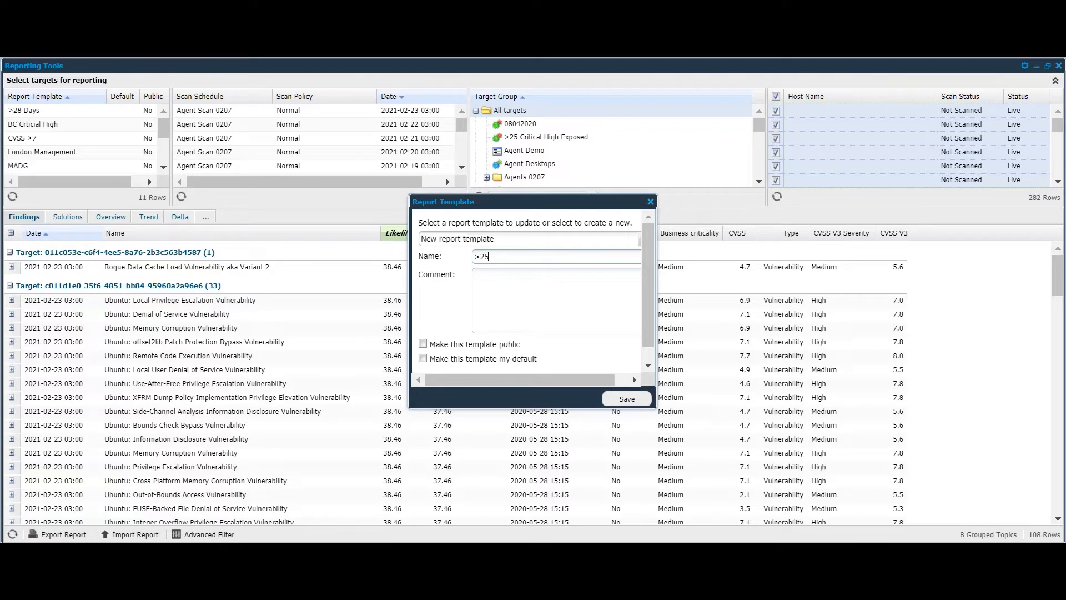
pyautogui.click(422, 344)
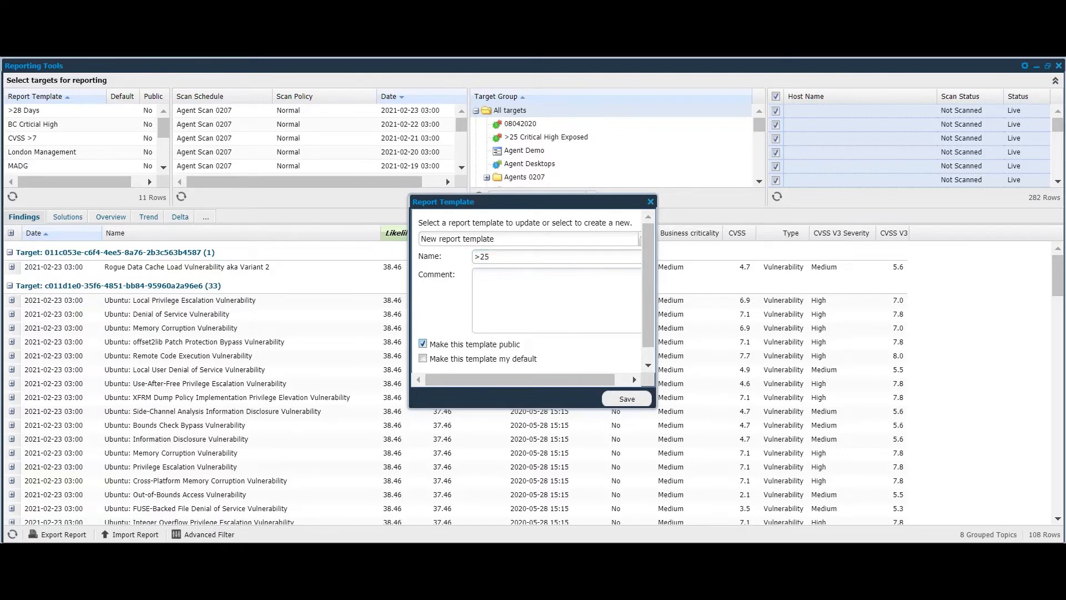
pyautogui.click(625, 399)
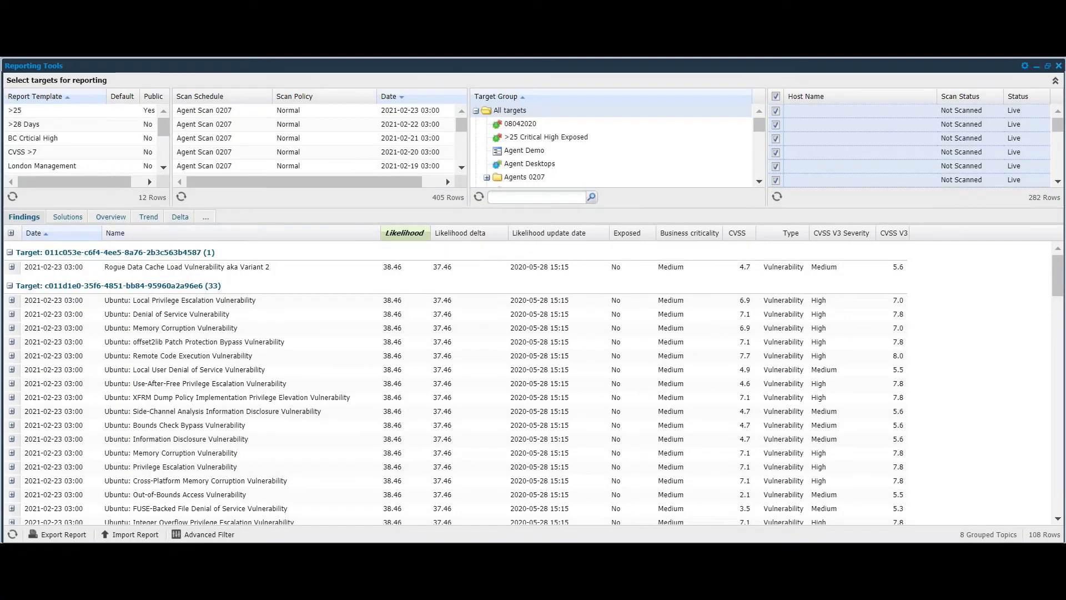
pyautogui.click(17, 110)
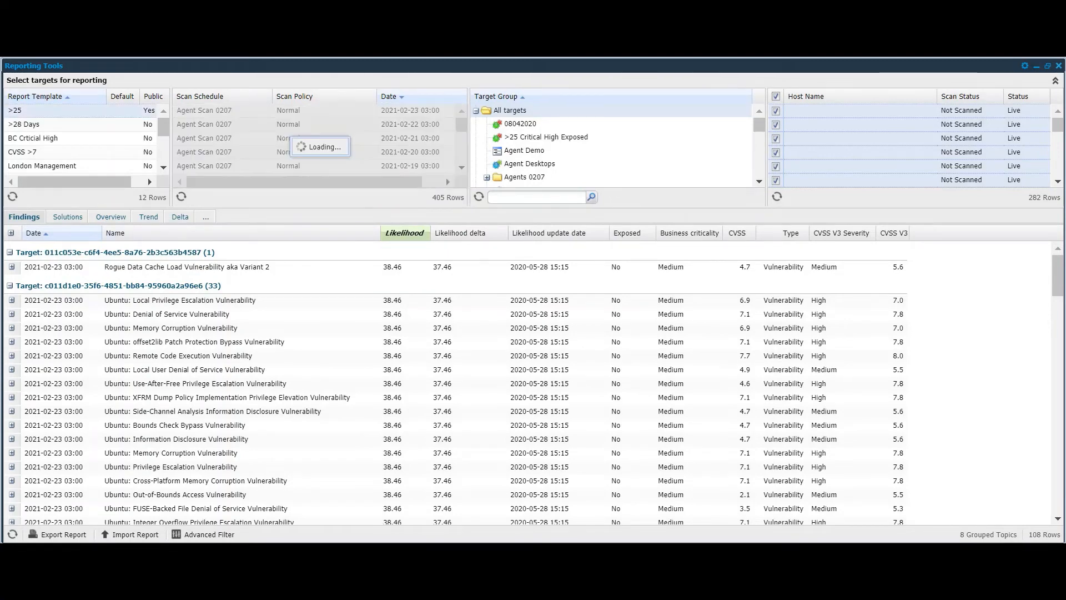